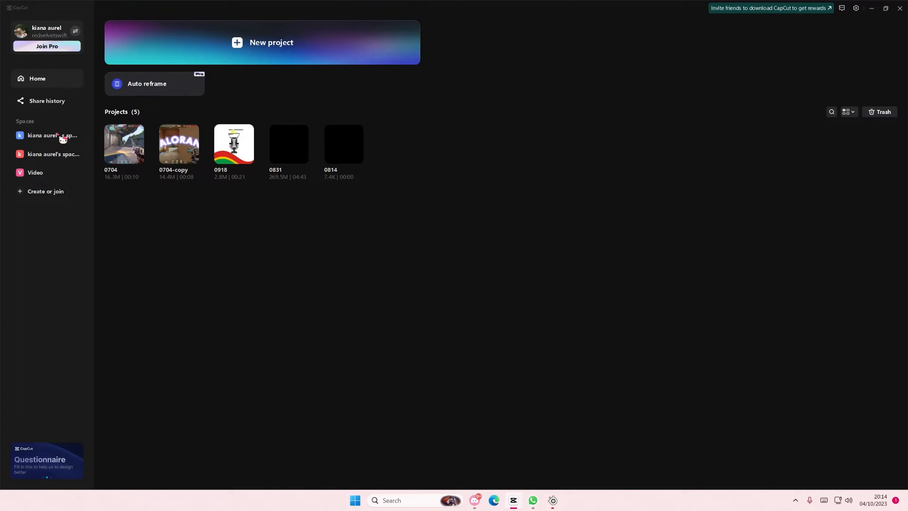
- Open kiana aurel's space, go to Brand kit, and dismiss the getting-started banner
left_click(52, 135)
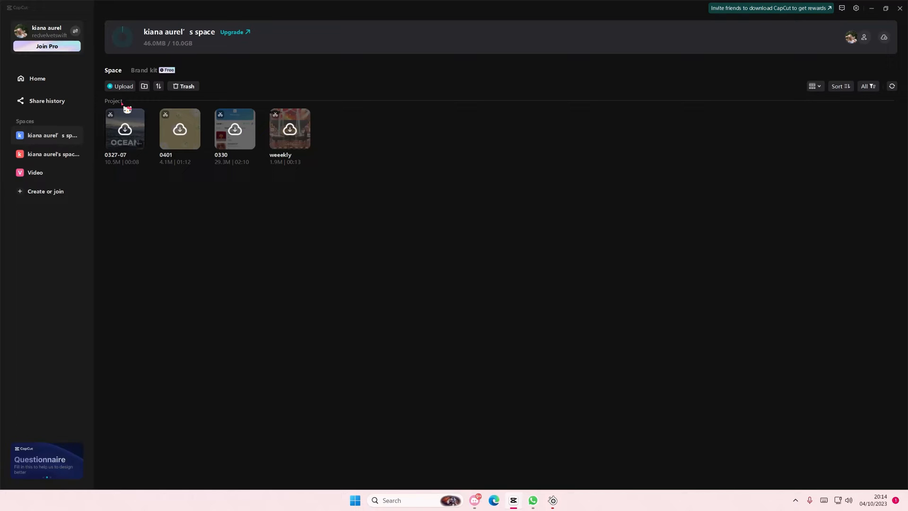
left_click(144, 70)
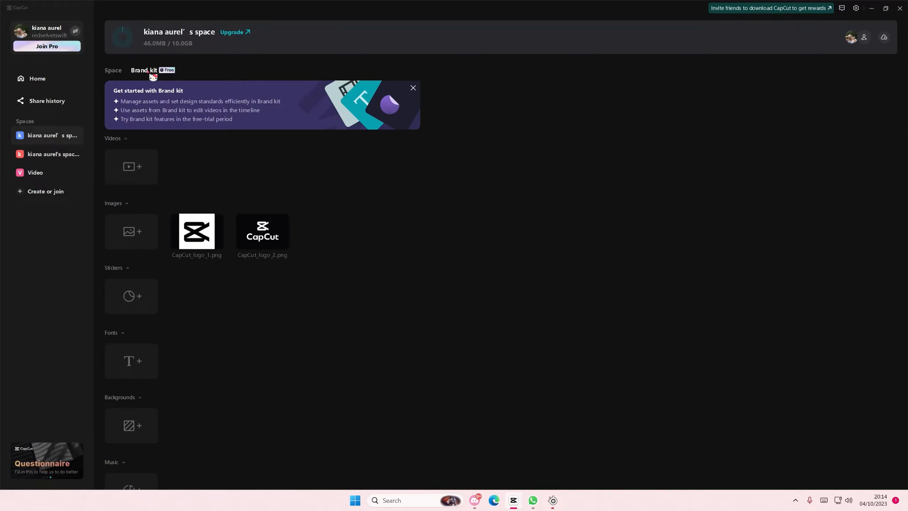
left_click(413, 88)
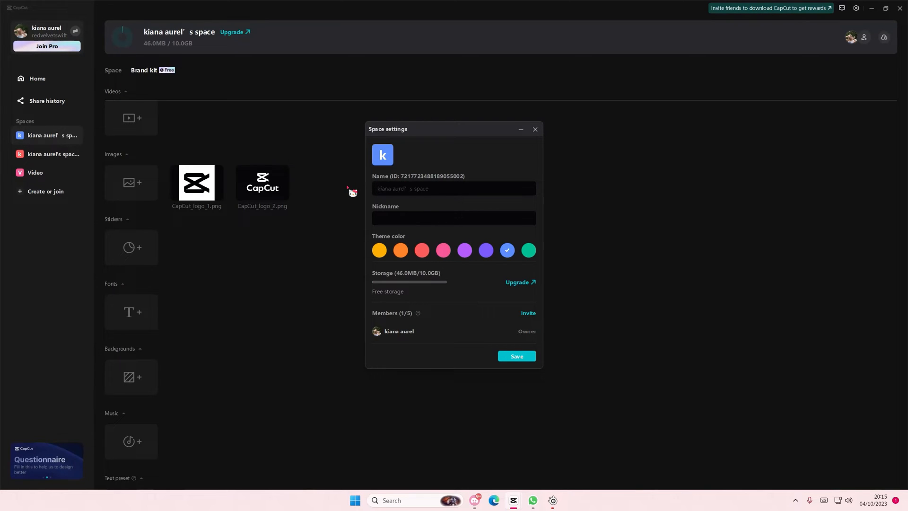
- Enter name "nina's work space", nickname "nina", and choose the pink theme colour
type("nina's work space")
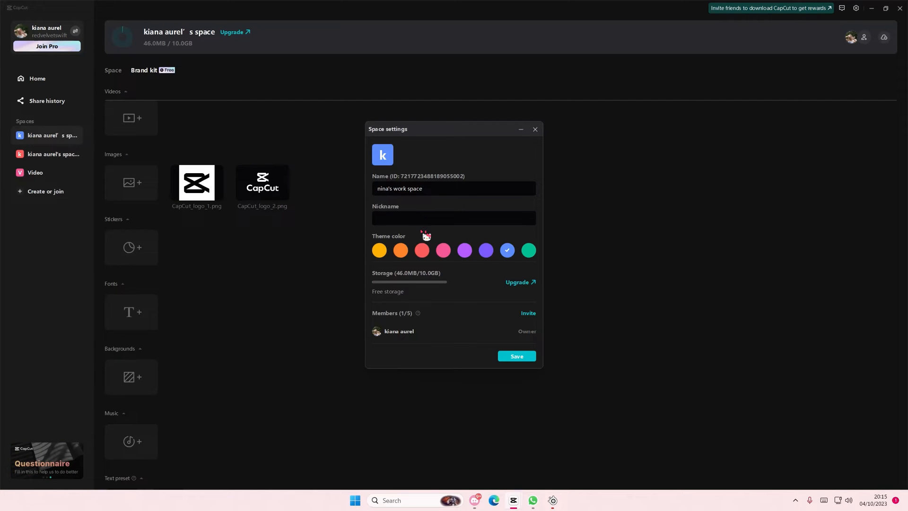
type("nina")
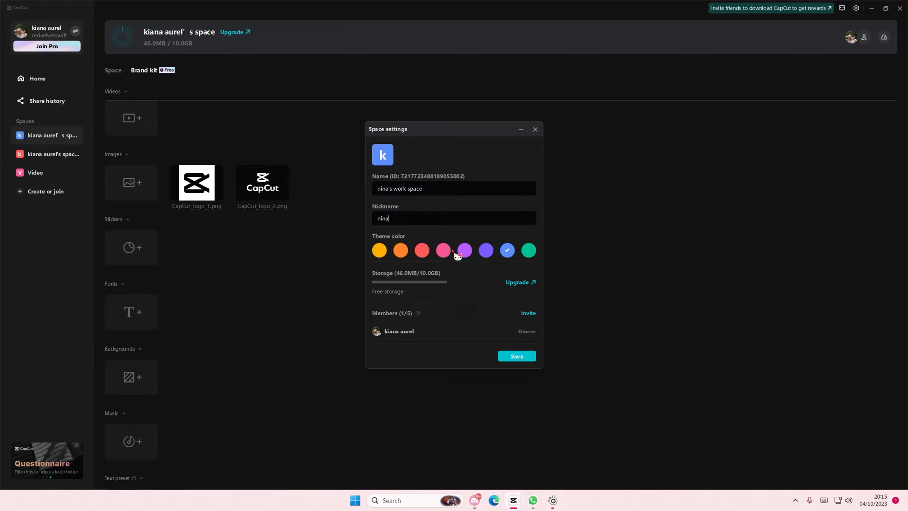
left_click(423, 250)
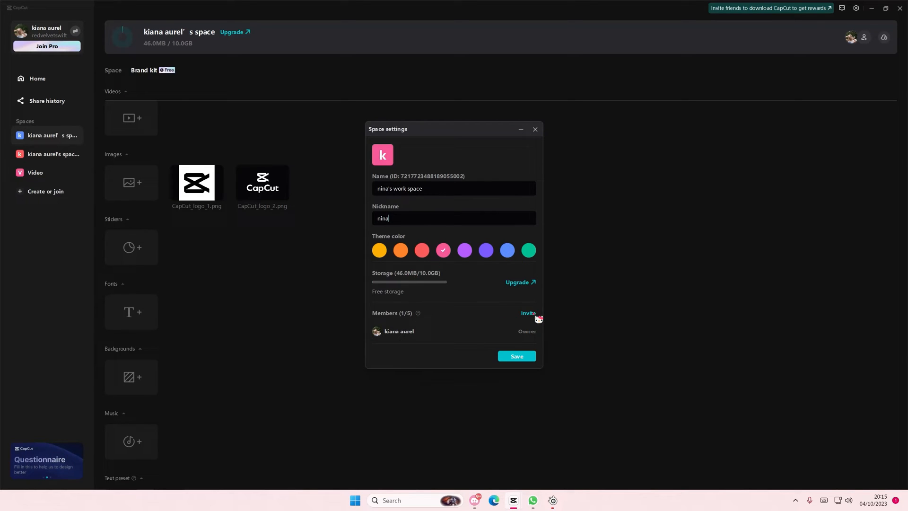
left_click(528, 313)
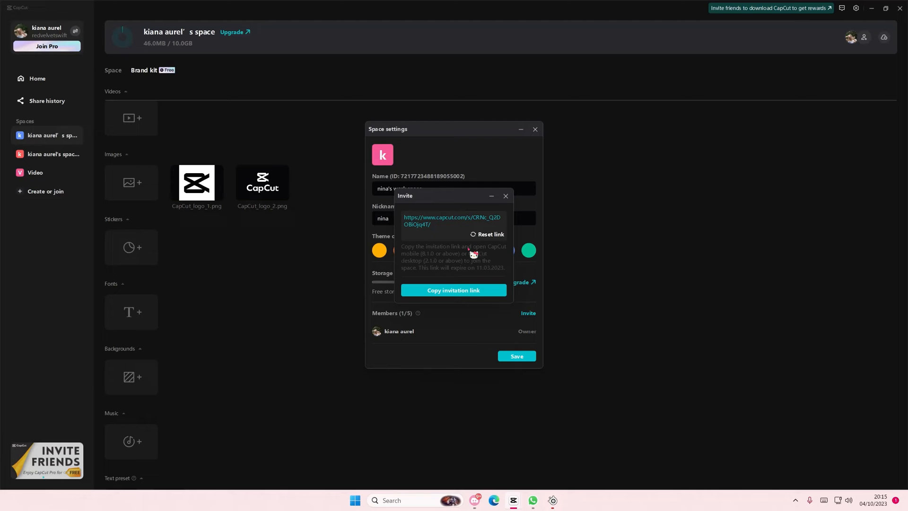
left_click(505, 195)
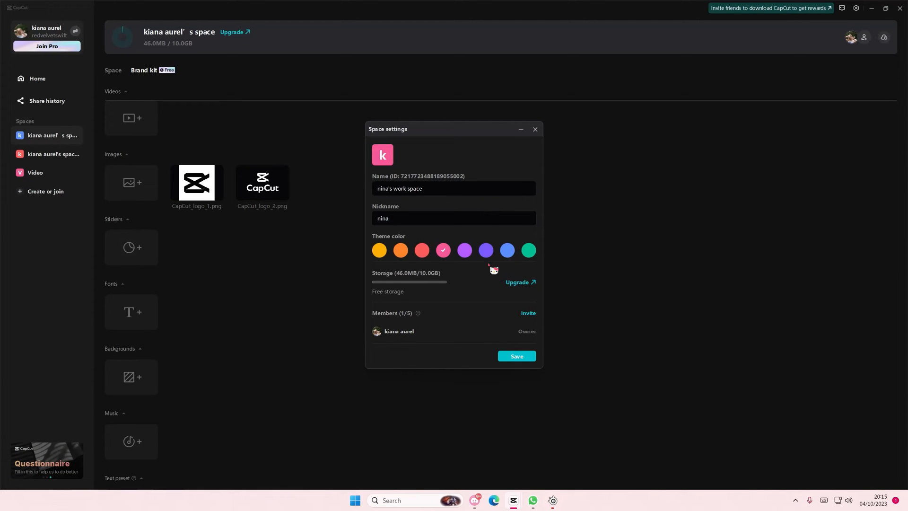
left_click(515, 356)
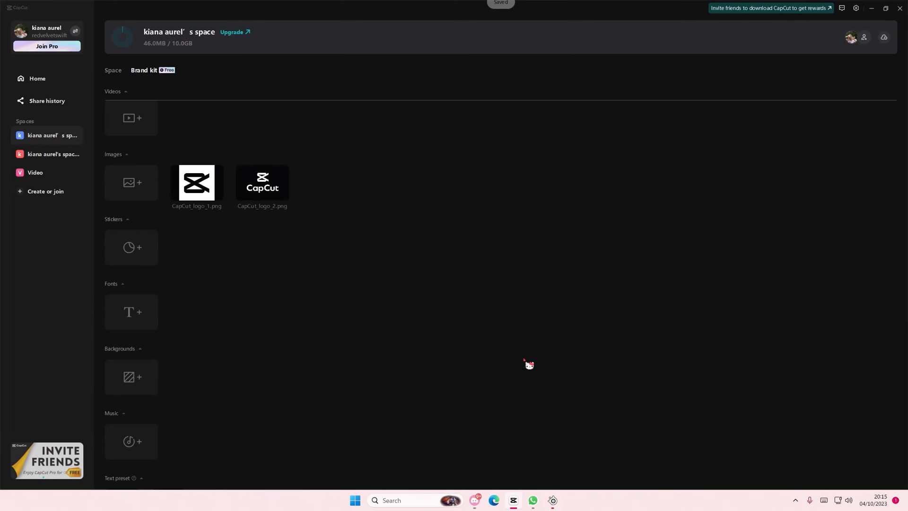
left_click(51, 135)
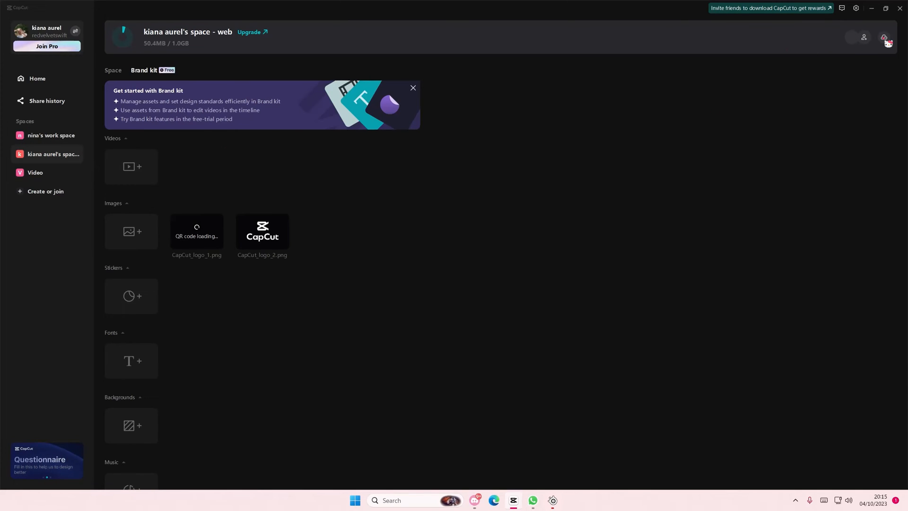
left_click(885, 37)
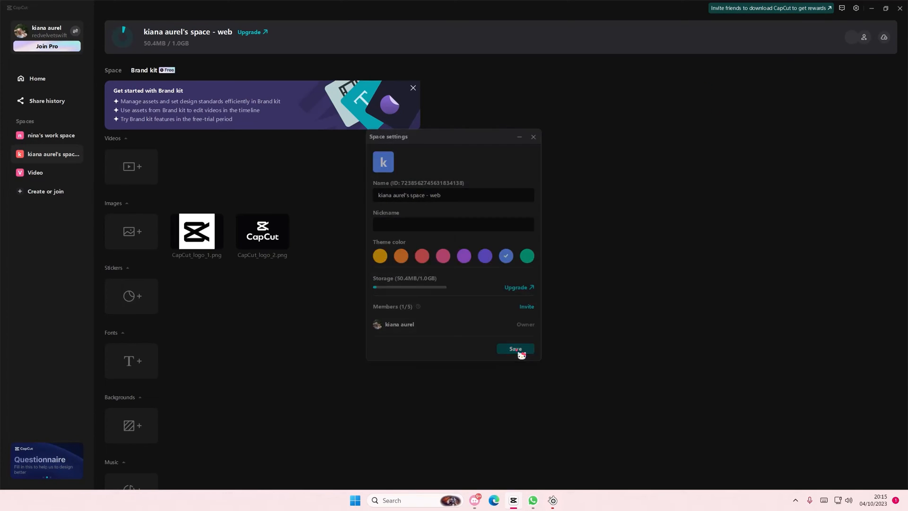
left_click(514, 349)
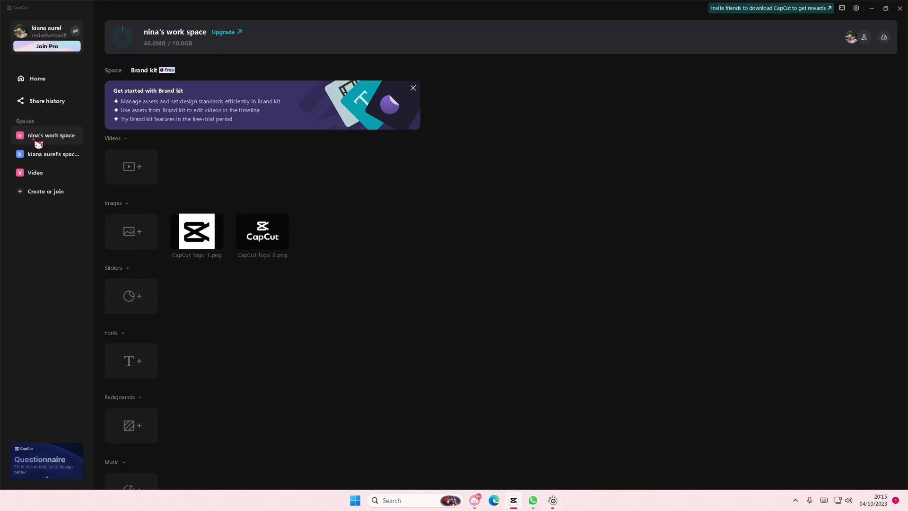
mouse_move(514, 236)
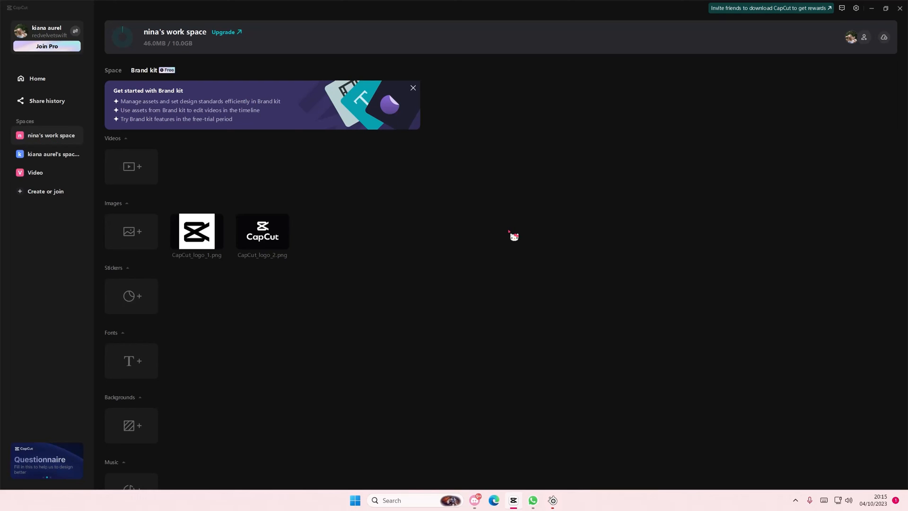